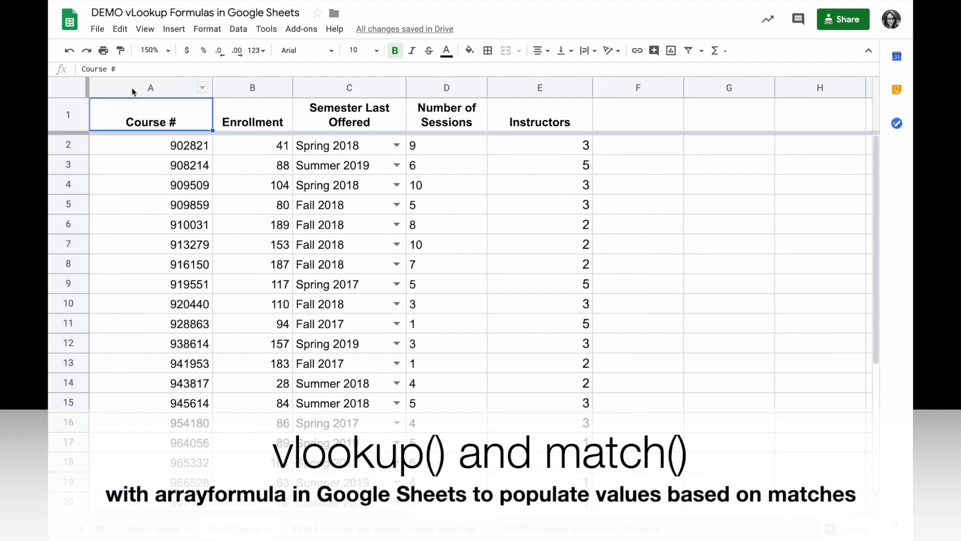
mouse_move(274, 140)
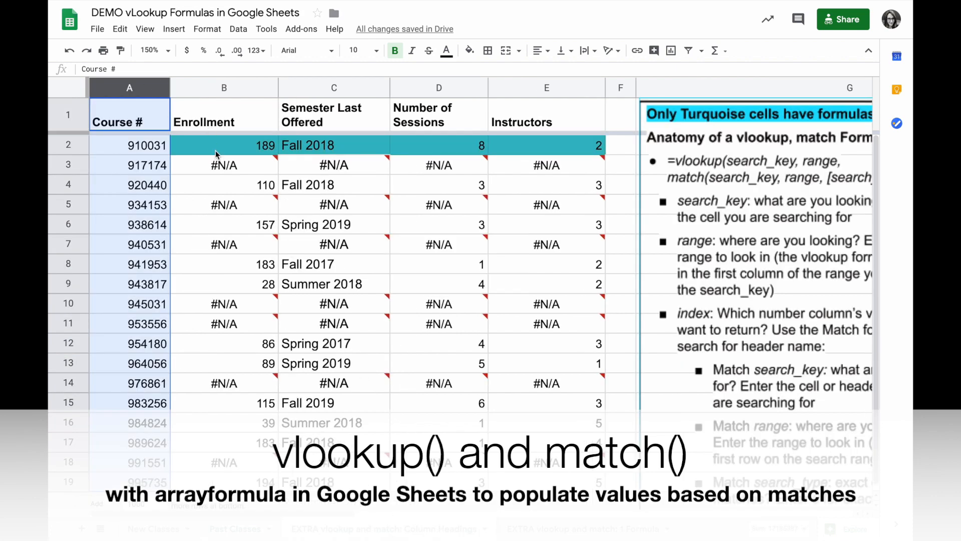
Replace the Enrollment VLOOKUP column index with match("Enrollment",'Past Classes'!1:1,0), then clear the quoted header.
click(129, 145)
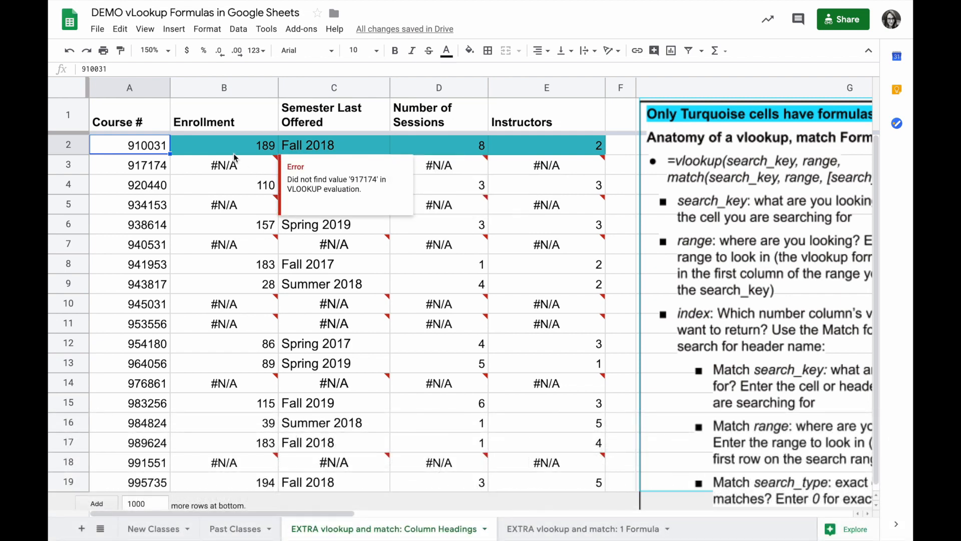
click(335, 146)
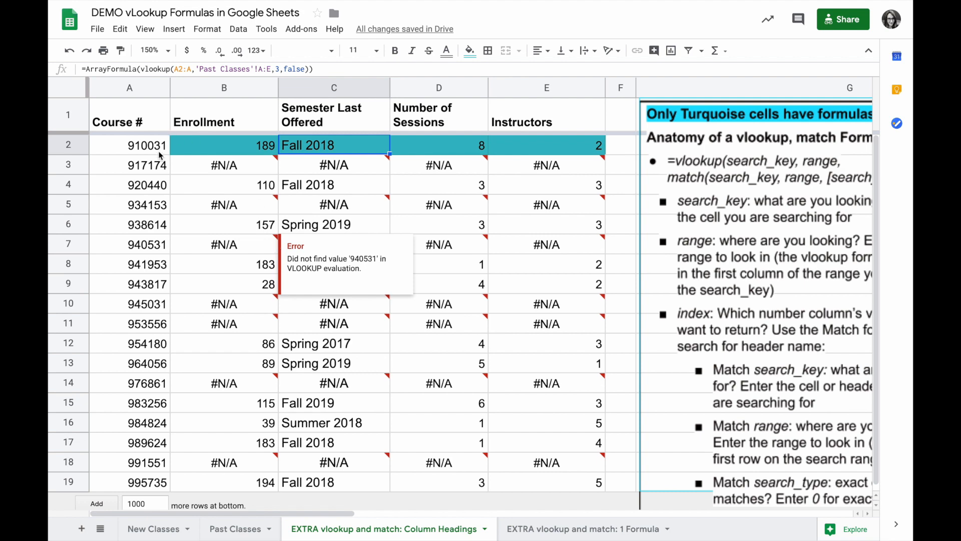
mouse_move(158, 154)
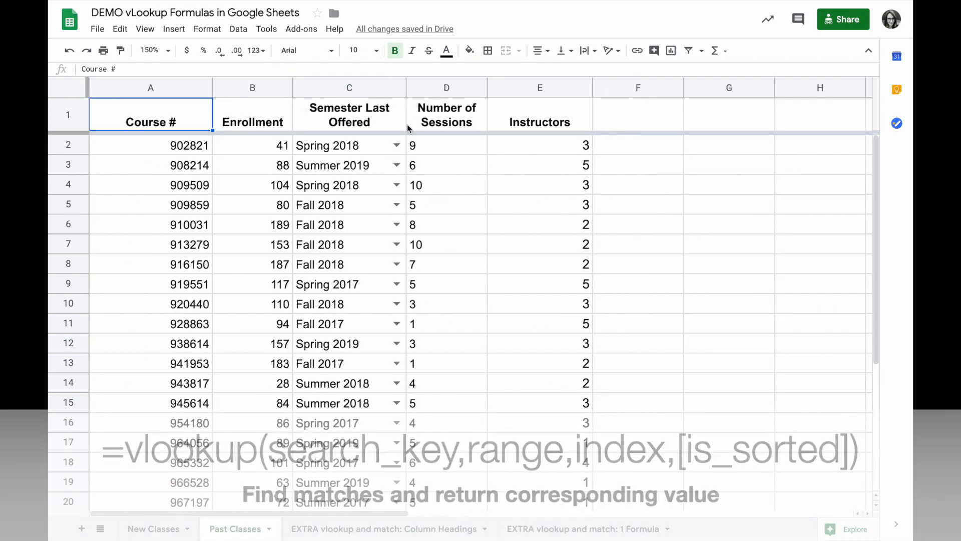
click(349, 88)
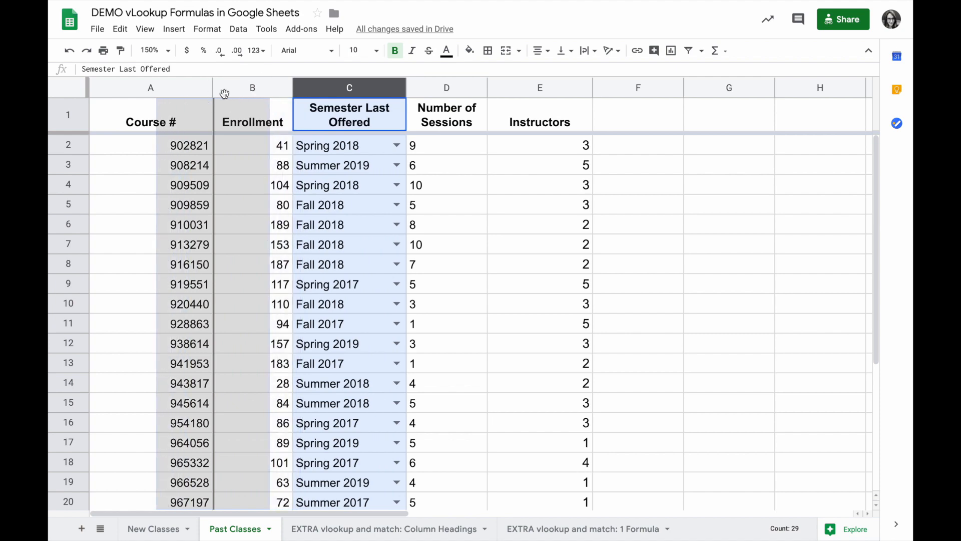
click(384, 529)
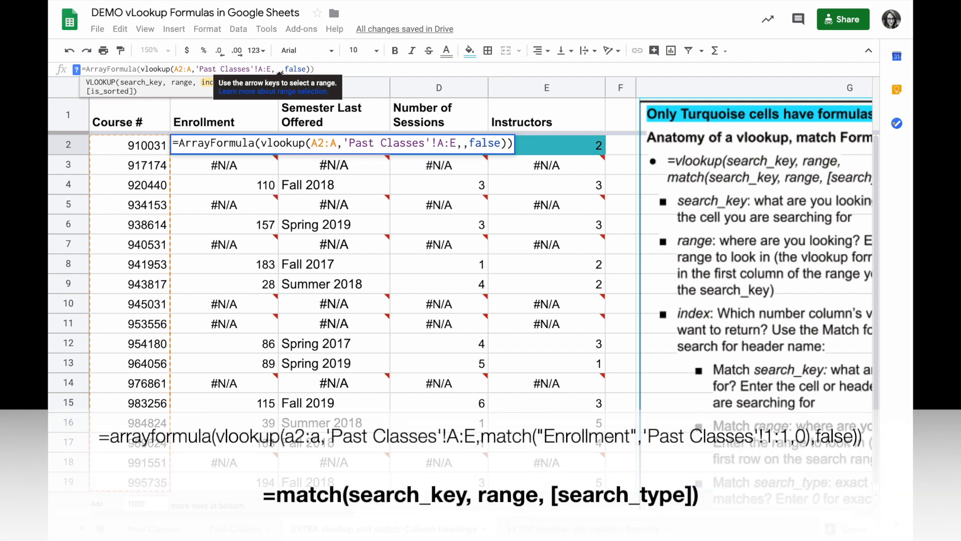
text(match("Enrollment",'Past Classes'!1:1,0)
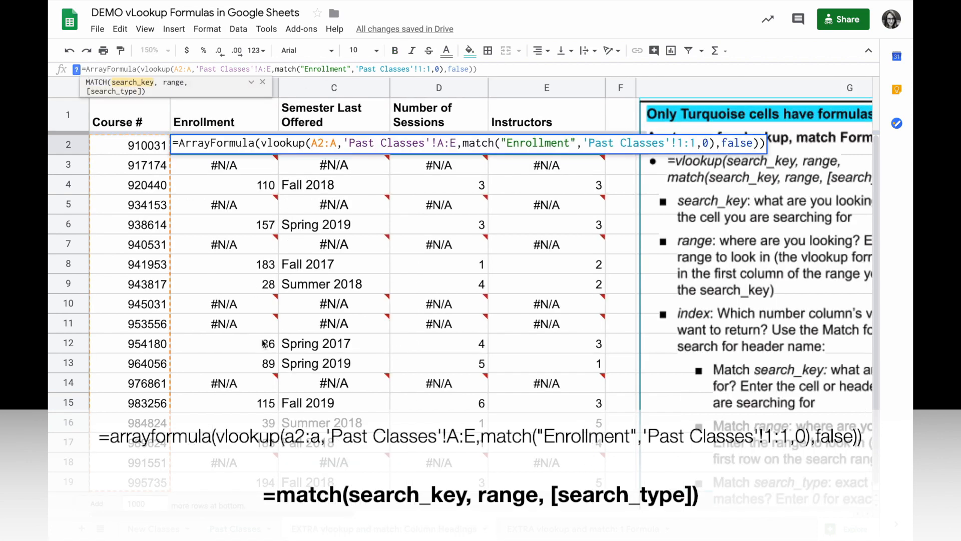
key(Enter)
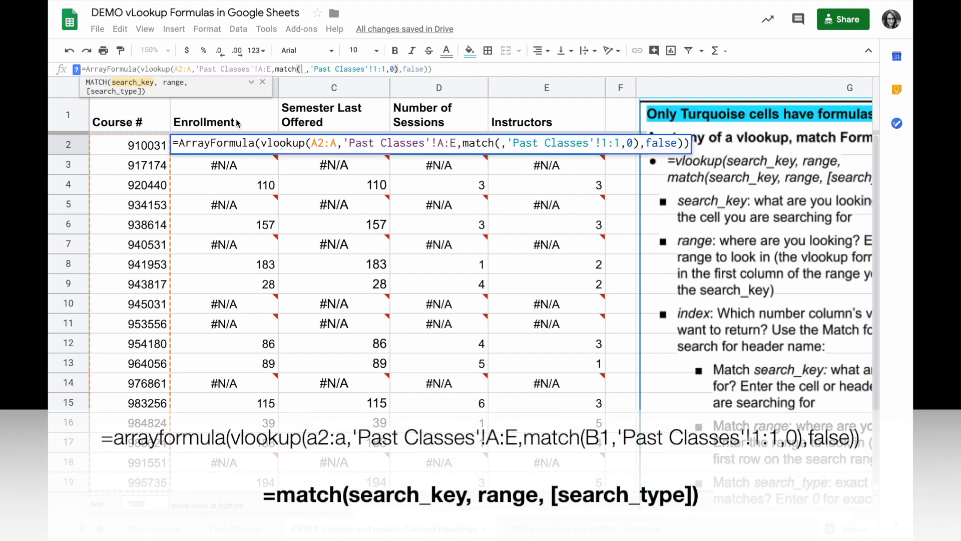
Use header B1 as MATCH's key, then paste the same header-matching VLOOKUP into Number of Sessions (189 and 8).
click(224, 114)
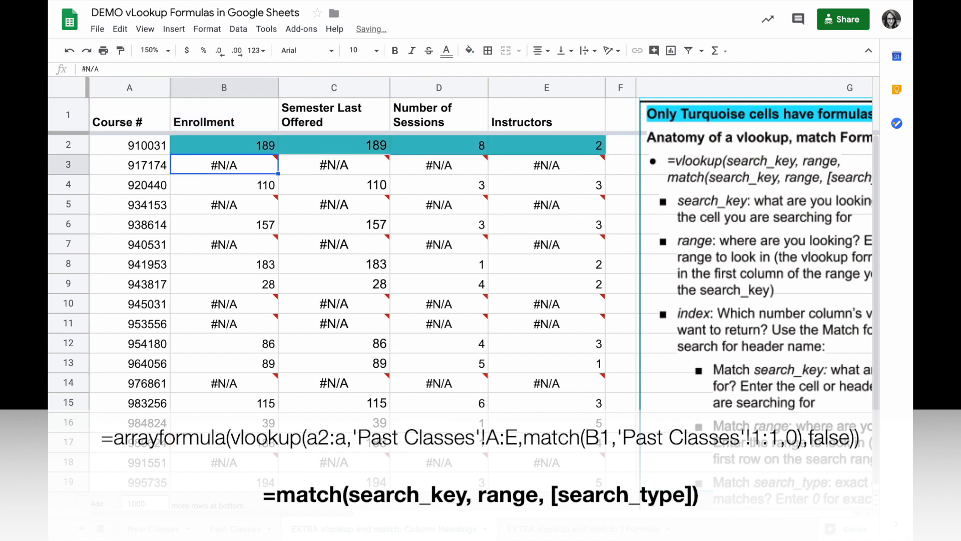
click(224, 145)
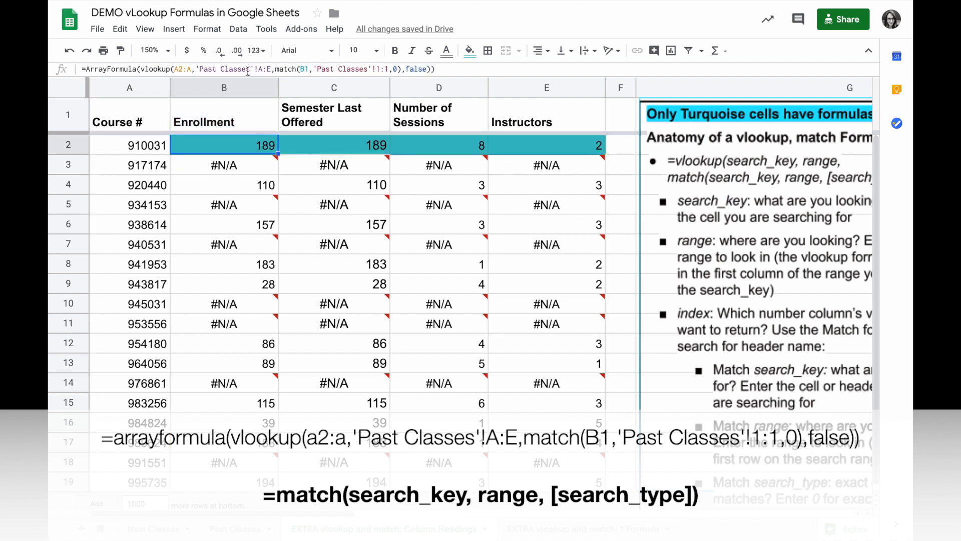
click(223, 164)
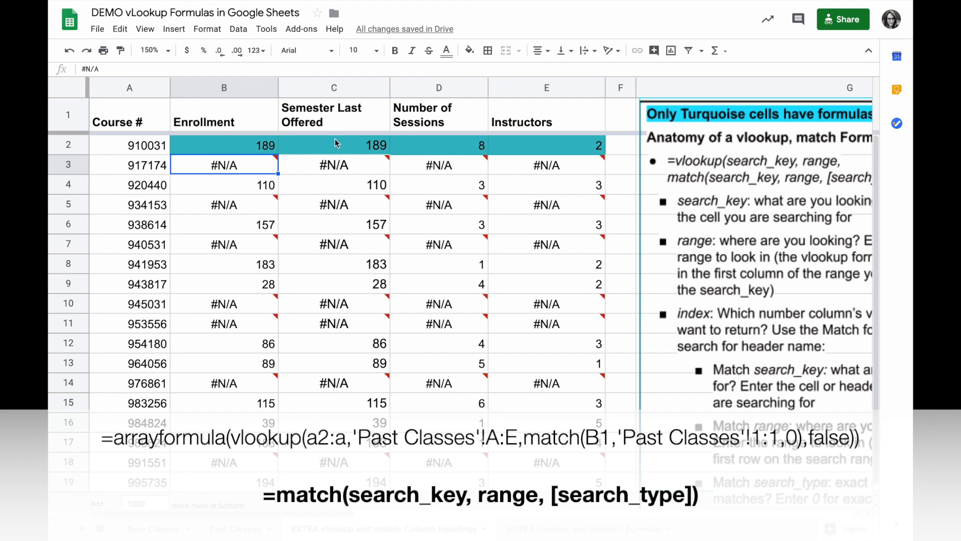
click(333, 164)
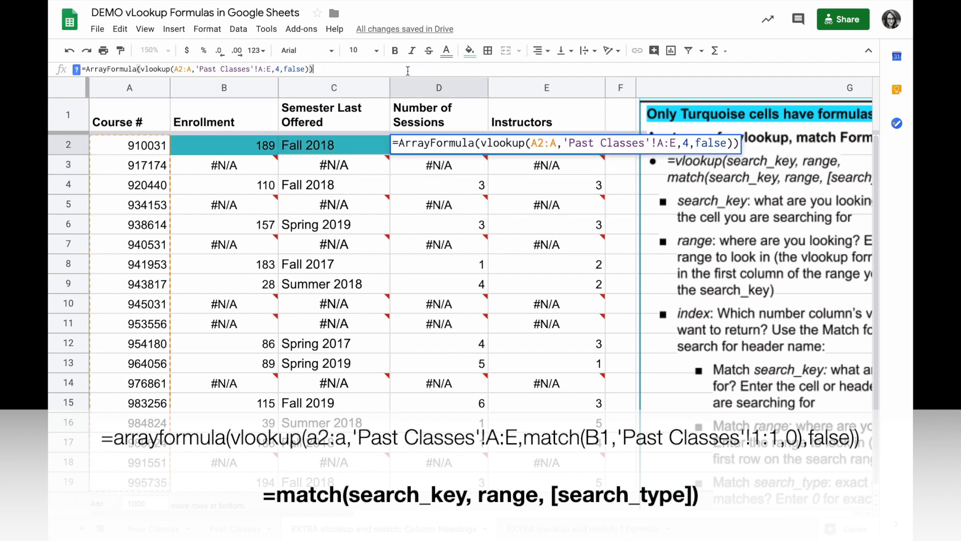
text(match(D1,'Past Classes'!1:1,0)
key(Enter)
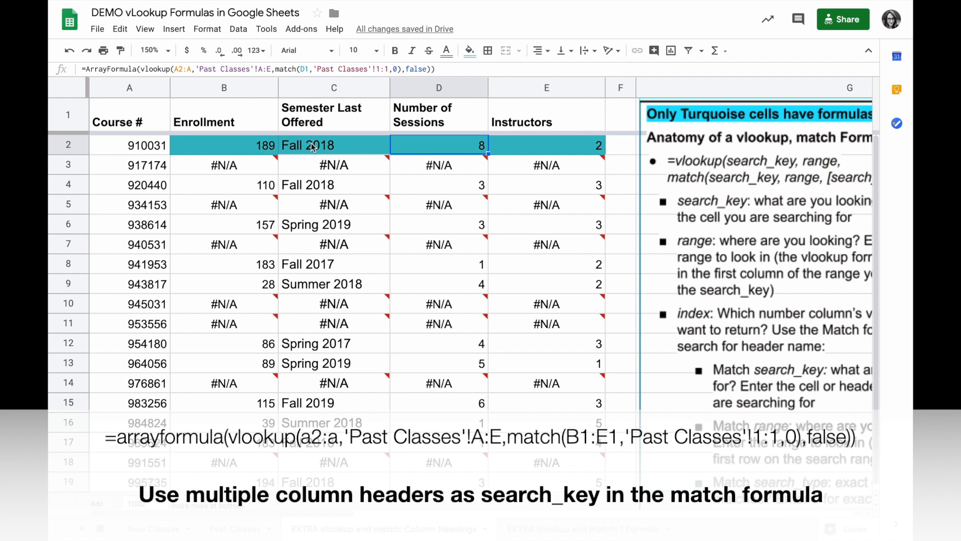
Widen the MATCH key in B2 to B1:E1 so one ArrayFormula fills columns B through E.
click(223, 145)
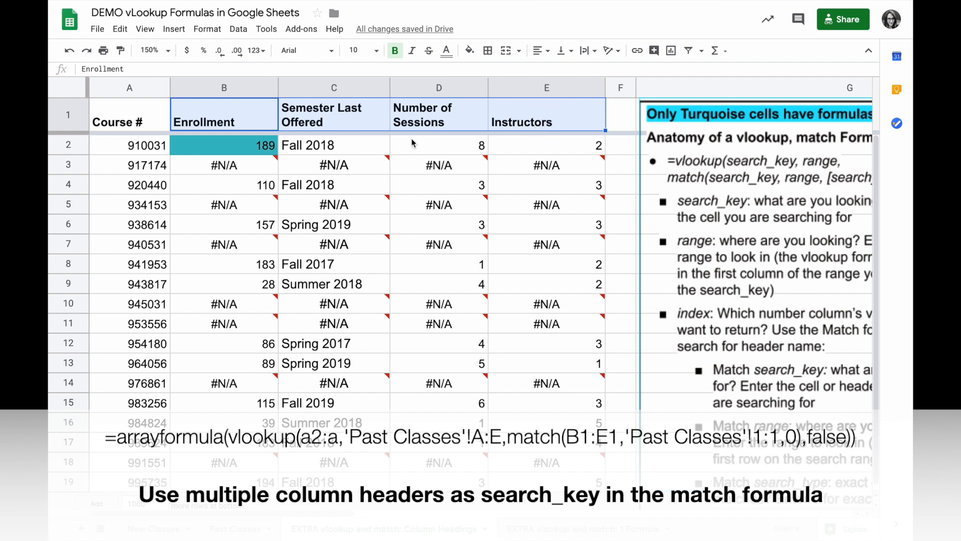
click(223, 144)
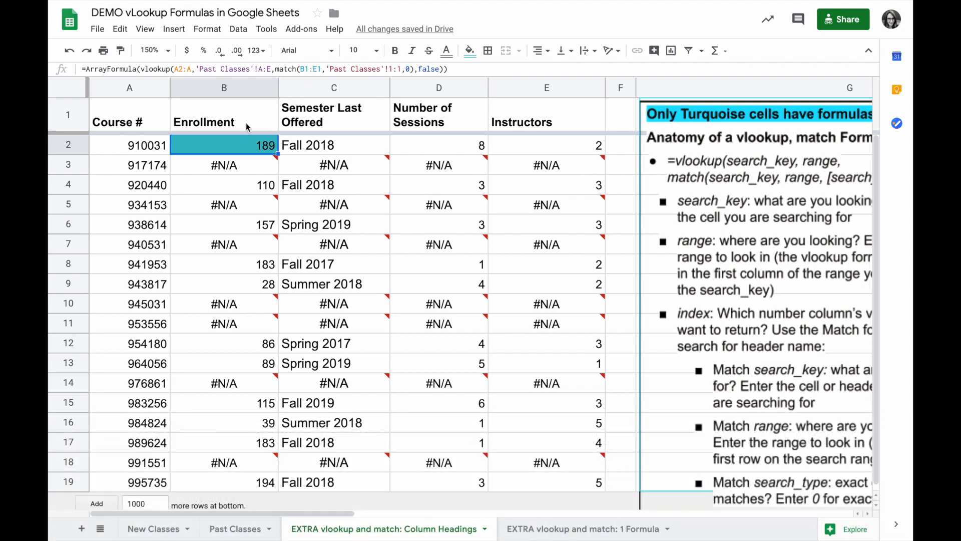
mouse_move(226, 155)
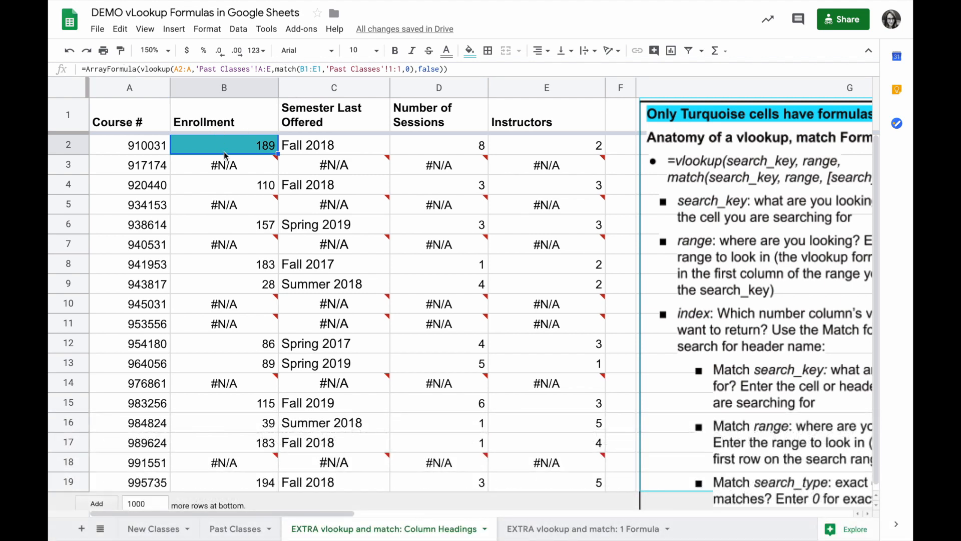